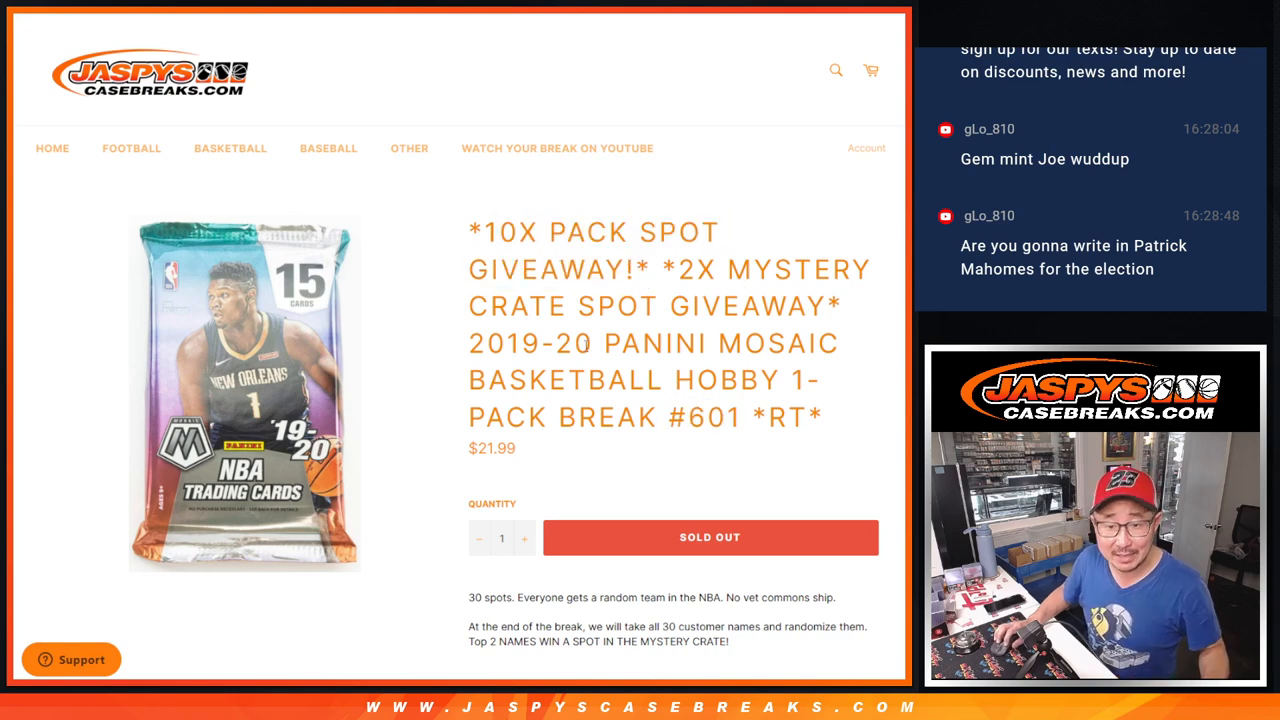
# Highlight the '2X MYSTERY CRATE SPOT GIVEAWAY' wording in the break's title
pyautogui.moveTo(678, 269); pyautogui.dragTo(603, 343)
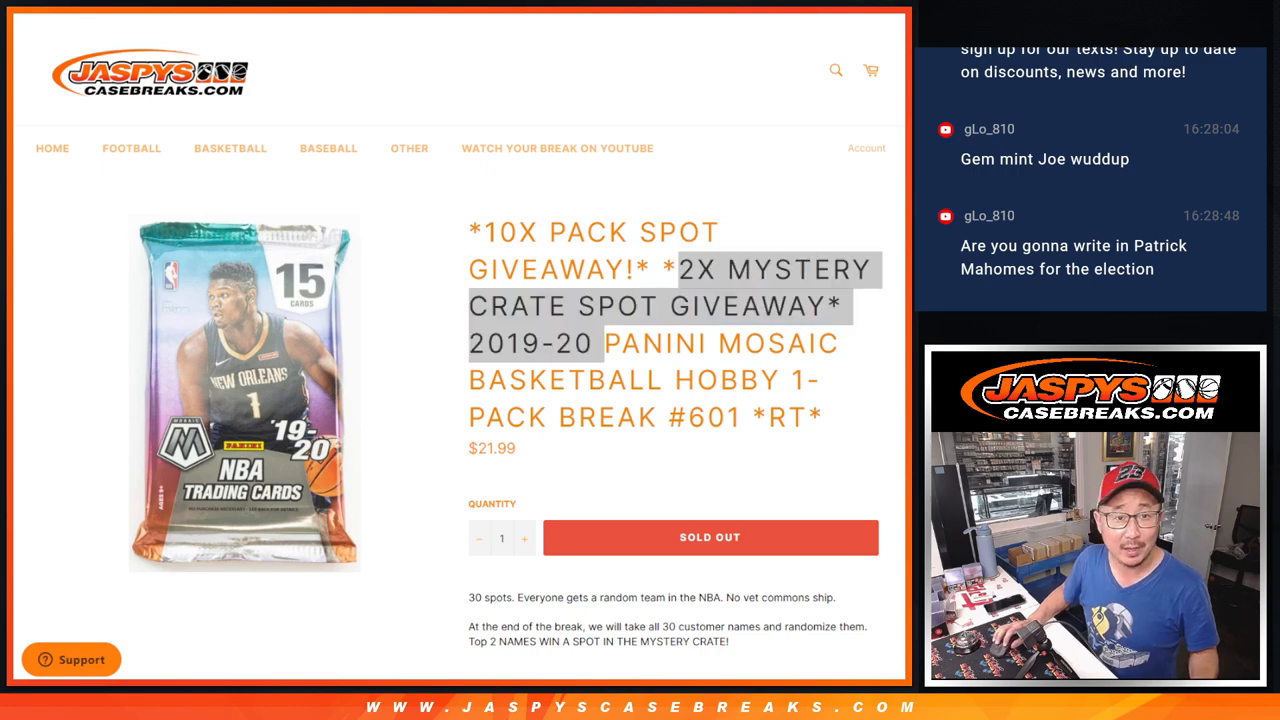
pyautogui.moveTo(678, 380)
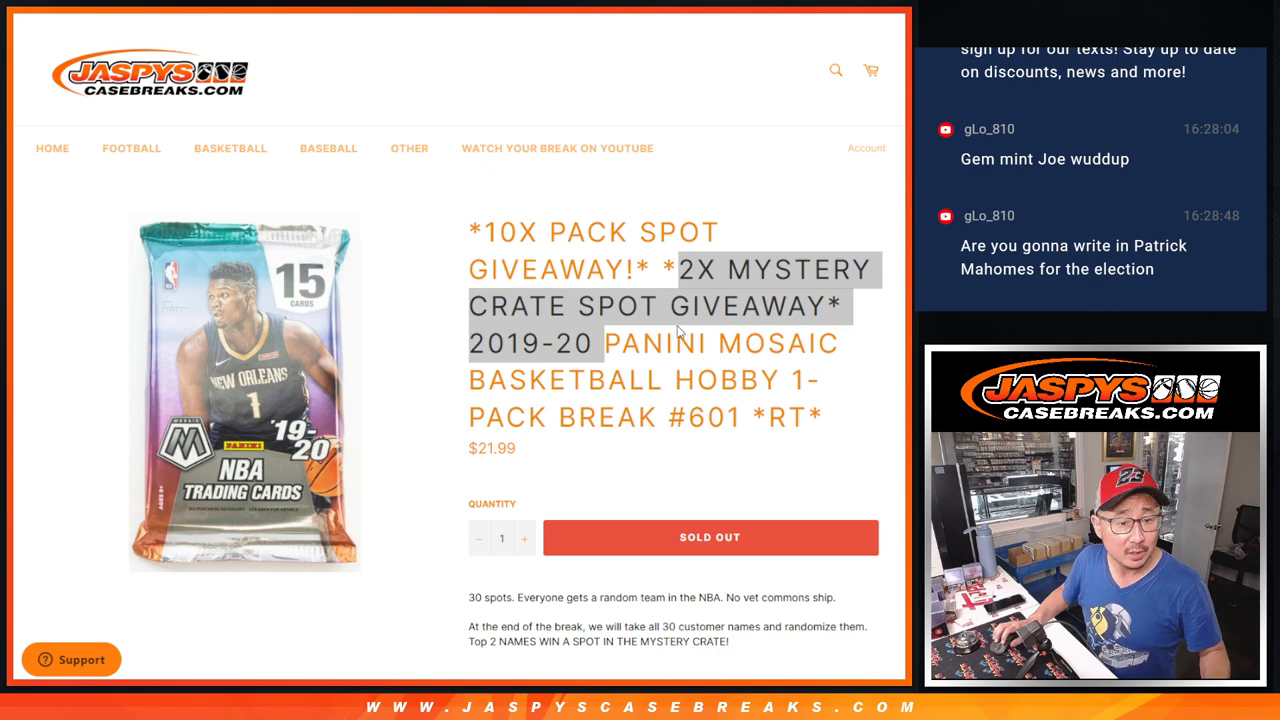
pyautogui.moveTo(52, 148)
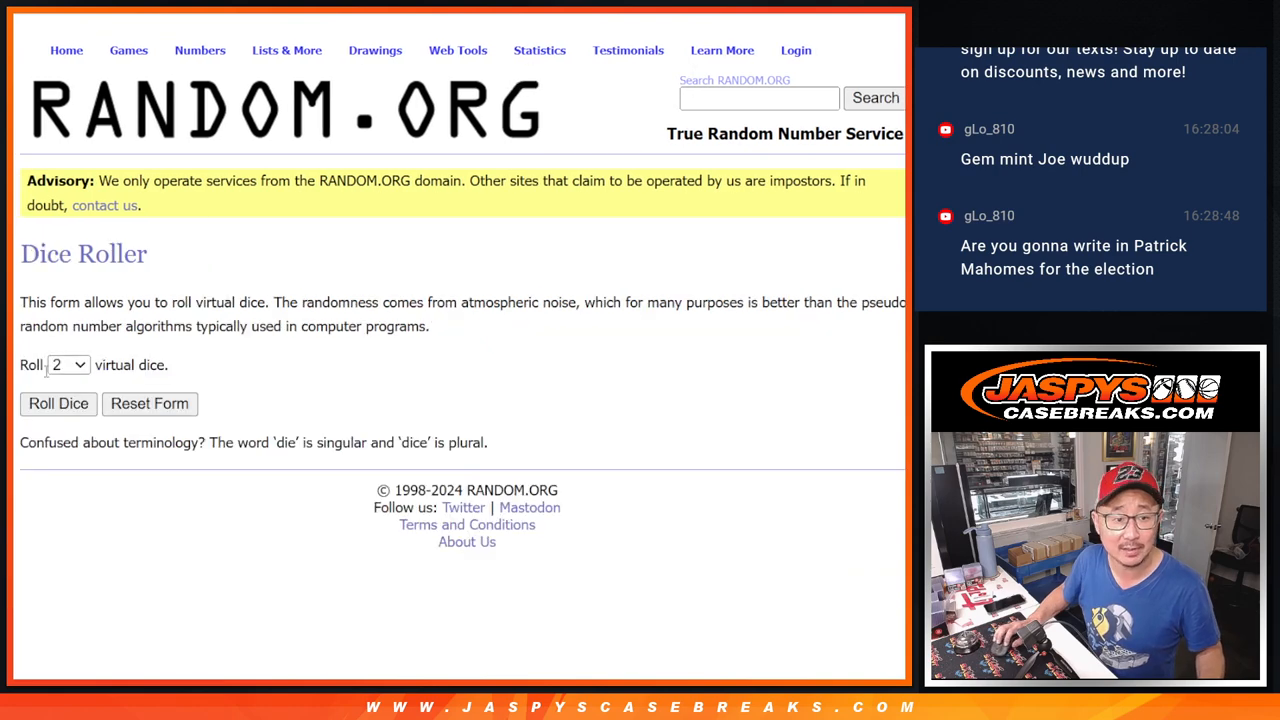
# Shuffle the 20-name list several times and select the top shuffled names for copying
pyautogui.click(57, 404)
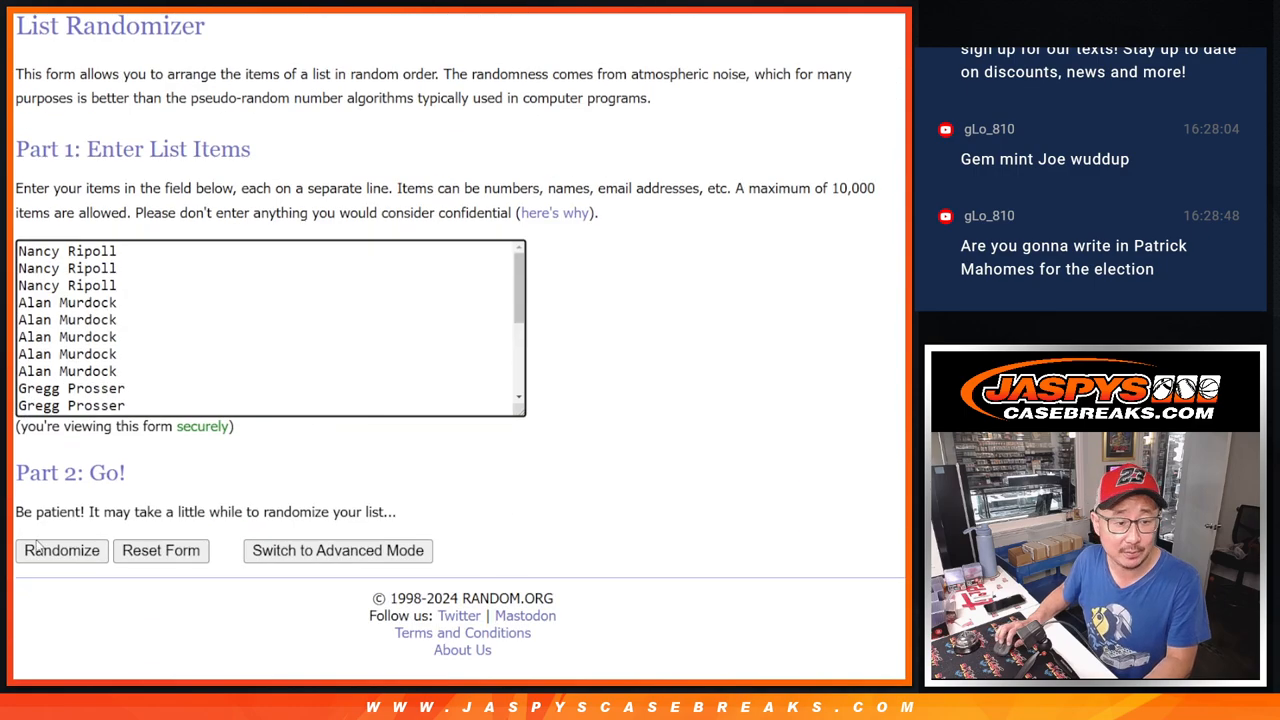
pyautogui.click(61, 551)
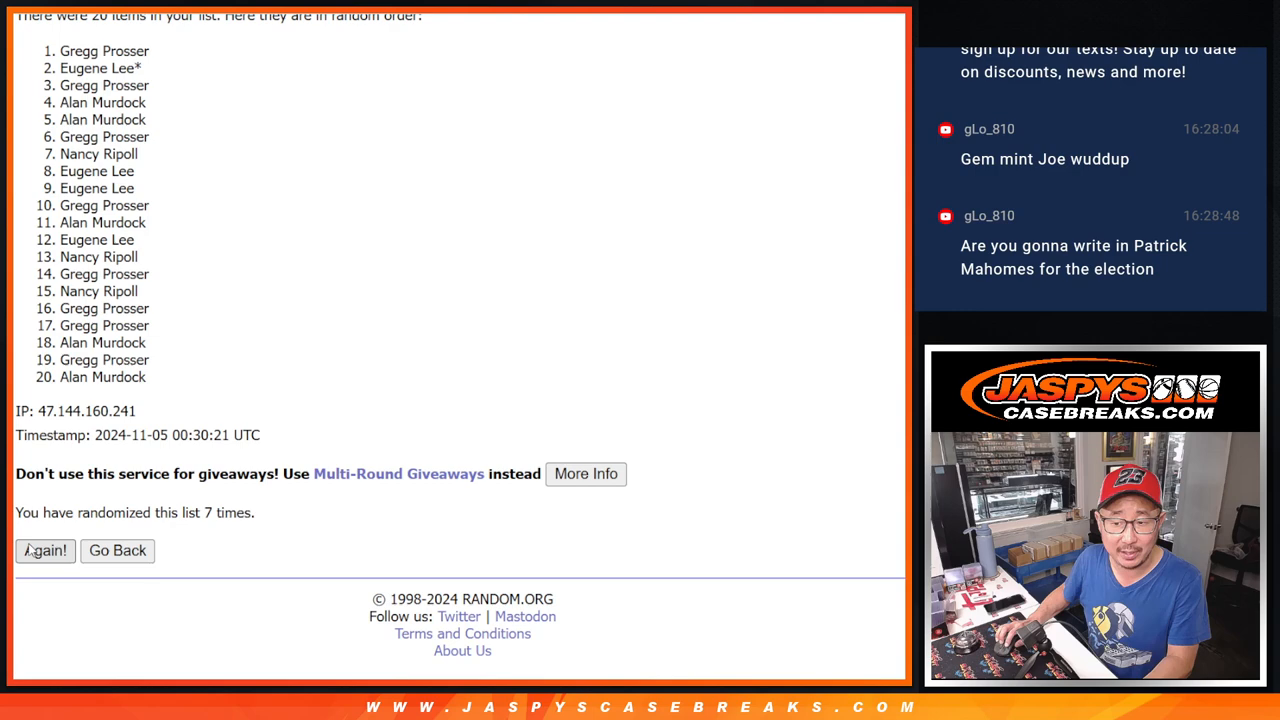
pyautogui.click(44, 550)
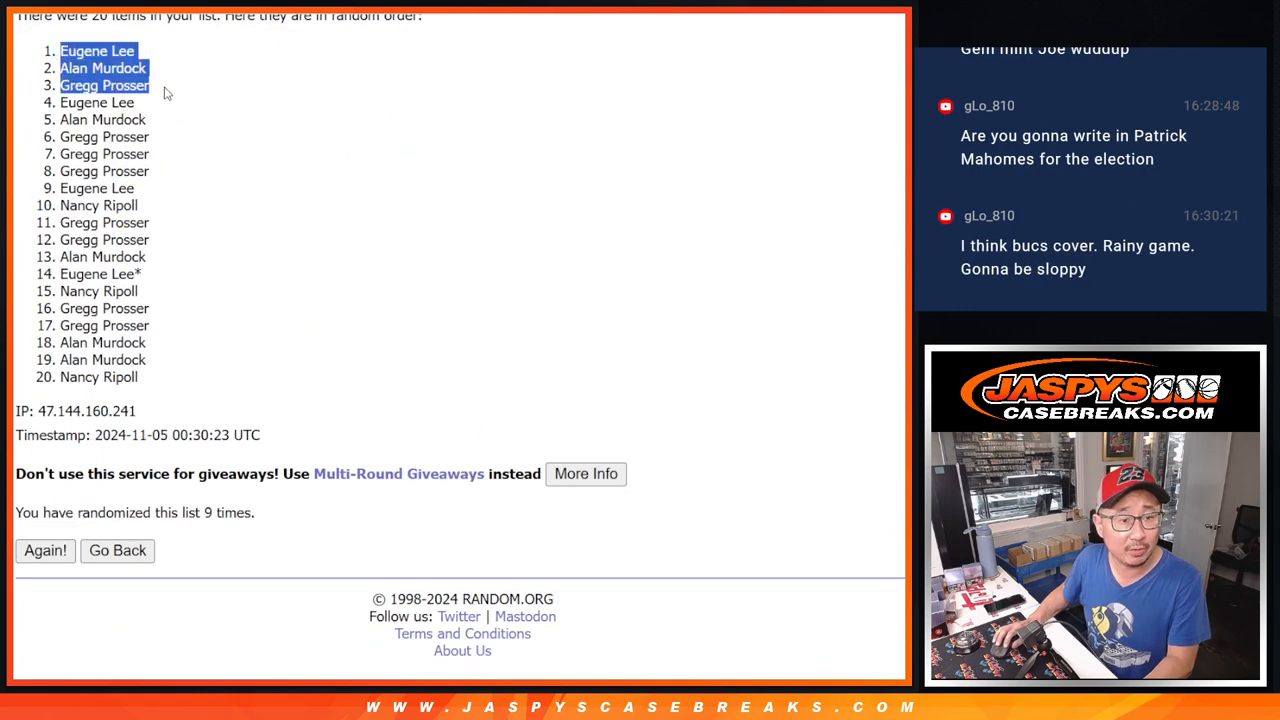
pyautogui.moveTo(105, 85); pyautogui.dragTo(105, 171)
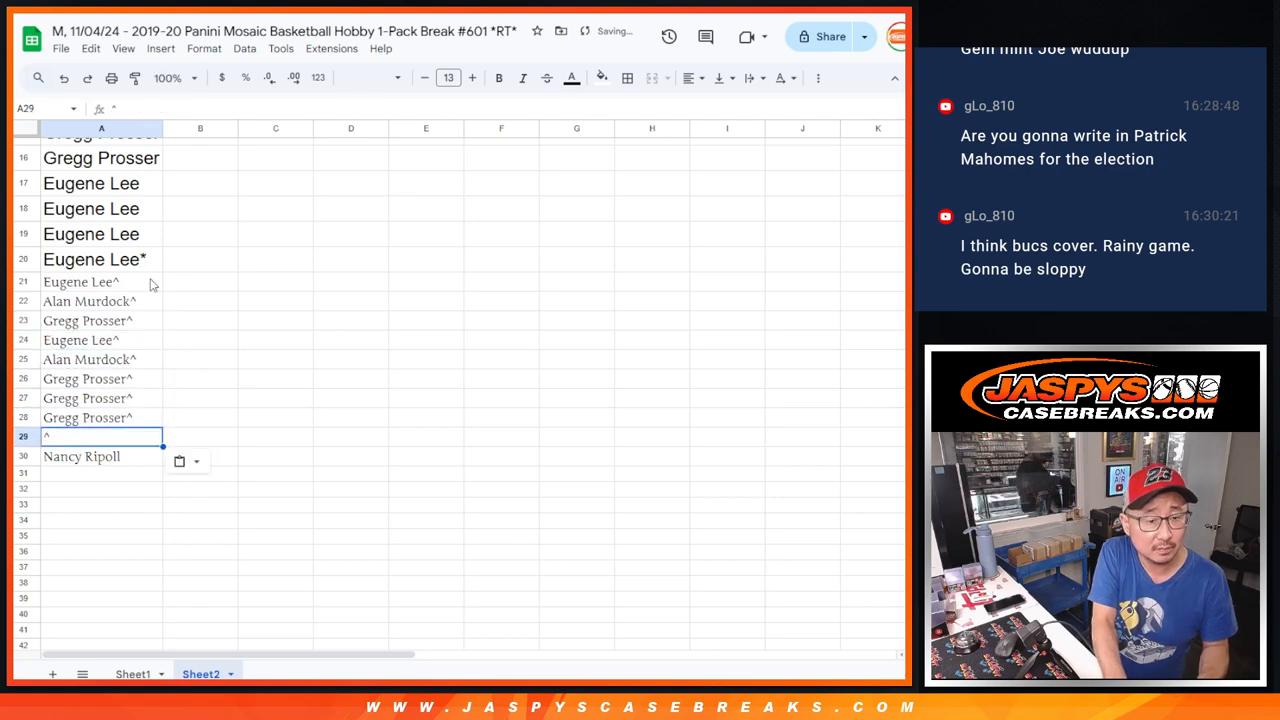
# Add 'Eugene Lee' to complete the 30-name column and bring it into the list randomizer
pyautogui.write('Eugene Lee')
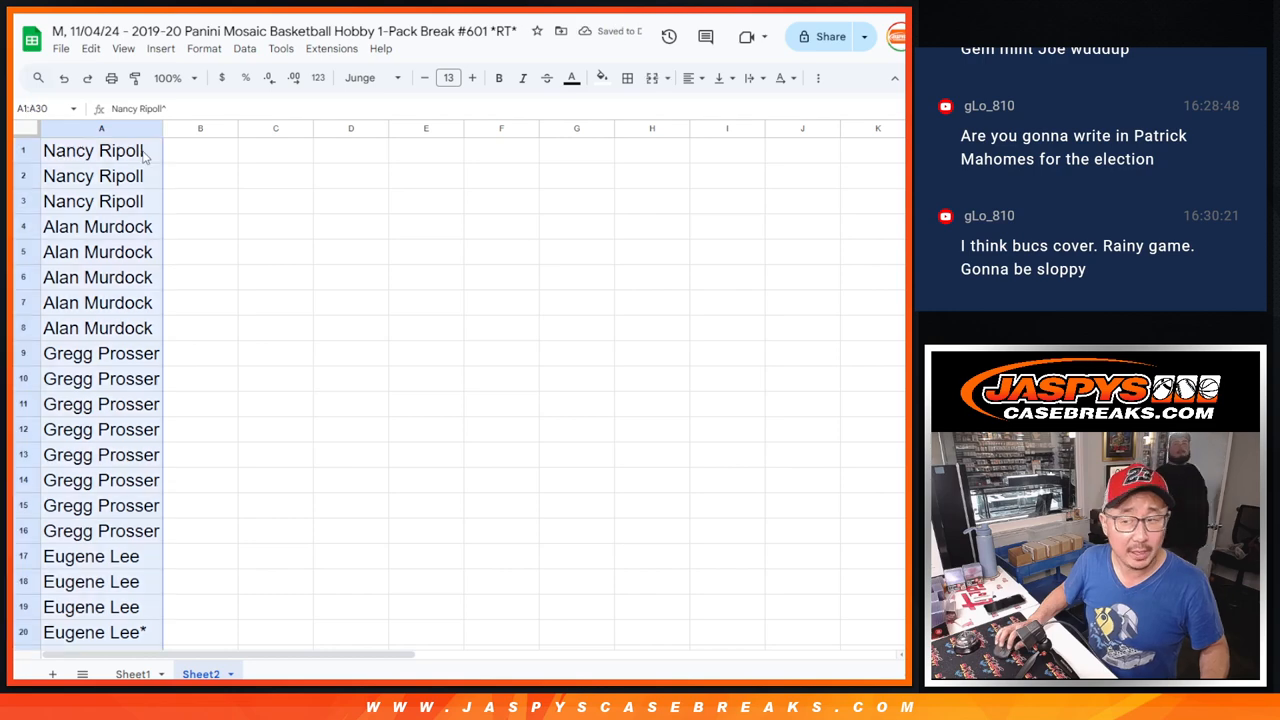
pyautogui.click(133, 673)
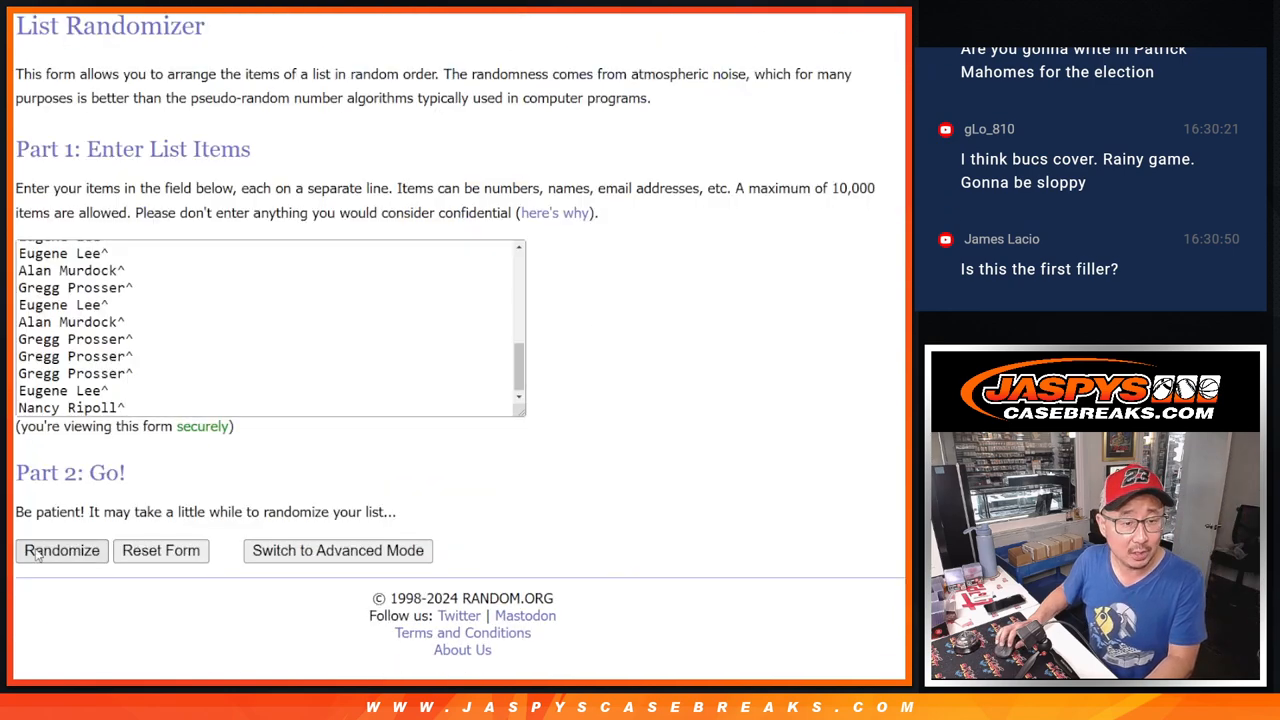
# Shuffle the 30-name list, then shuffle the 30 NBA teams again
pyautogui.click(60, 551)
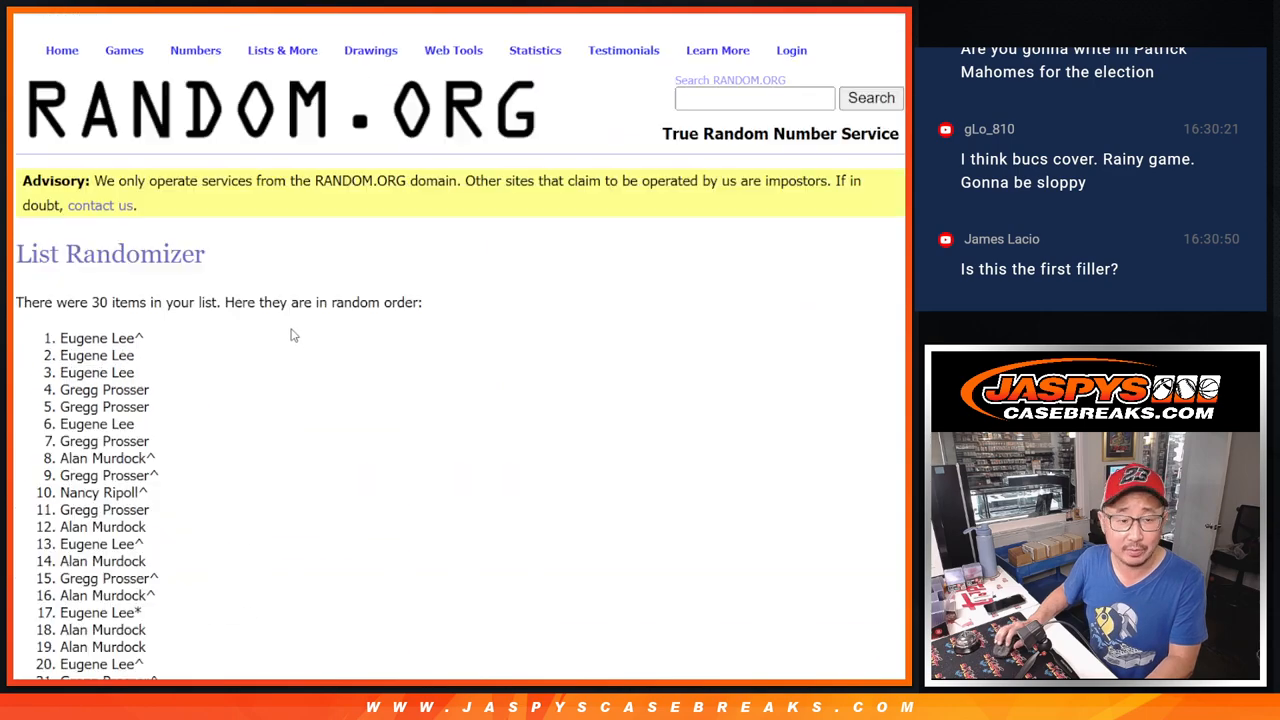
pyautogui.scroll(-3)
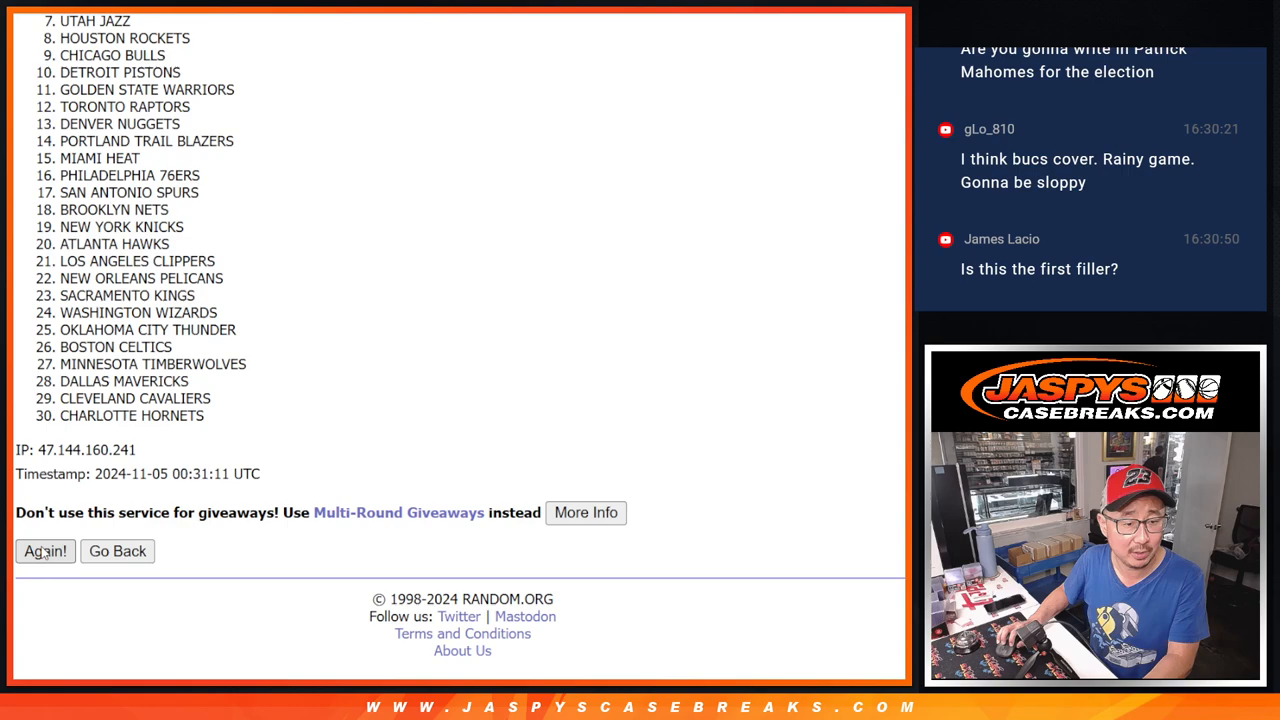
pyautogui.click(45, 551)
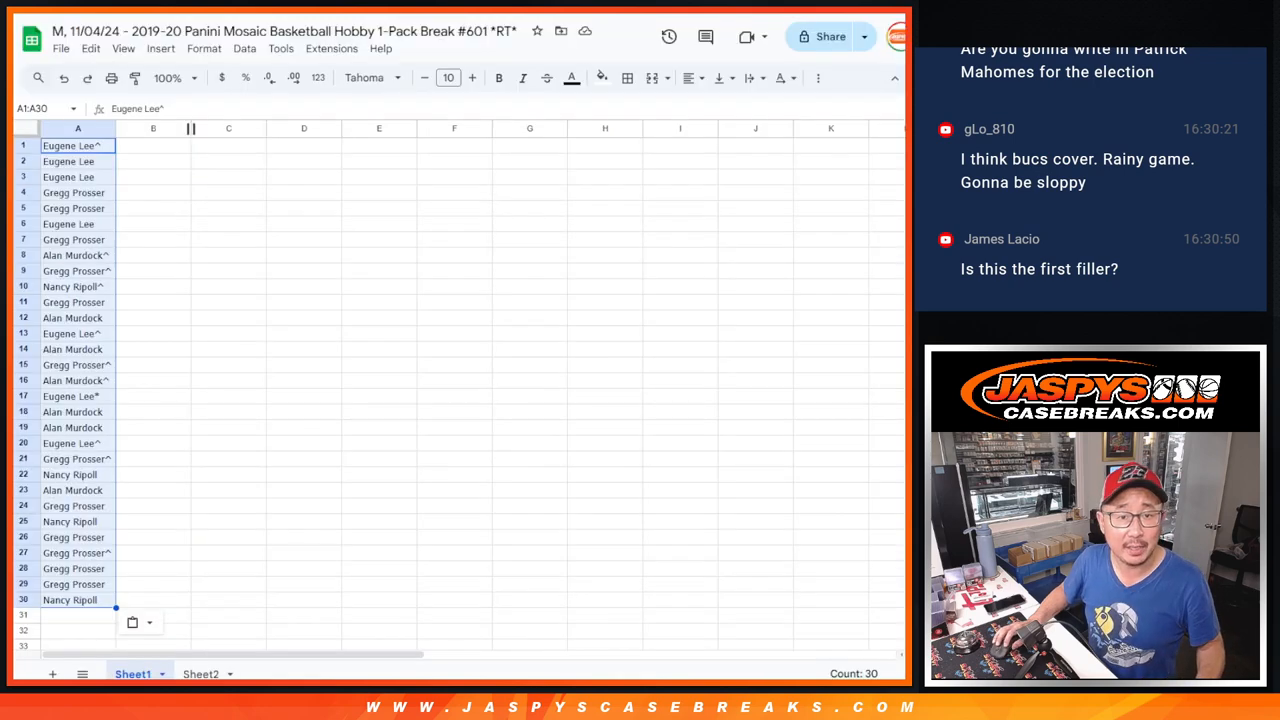
# Enter 'HOUSTON ROCKETS', set the table font to Quattrocento and enlarge the zoom
pyautogui.write('HOUSTON ROCKETS')
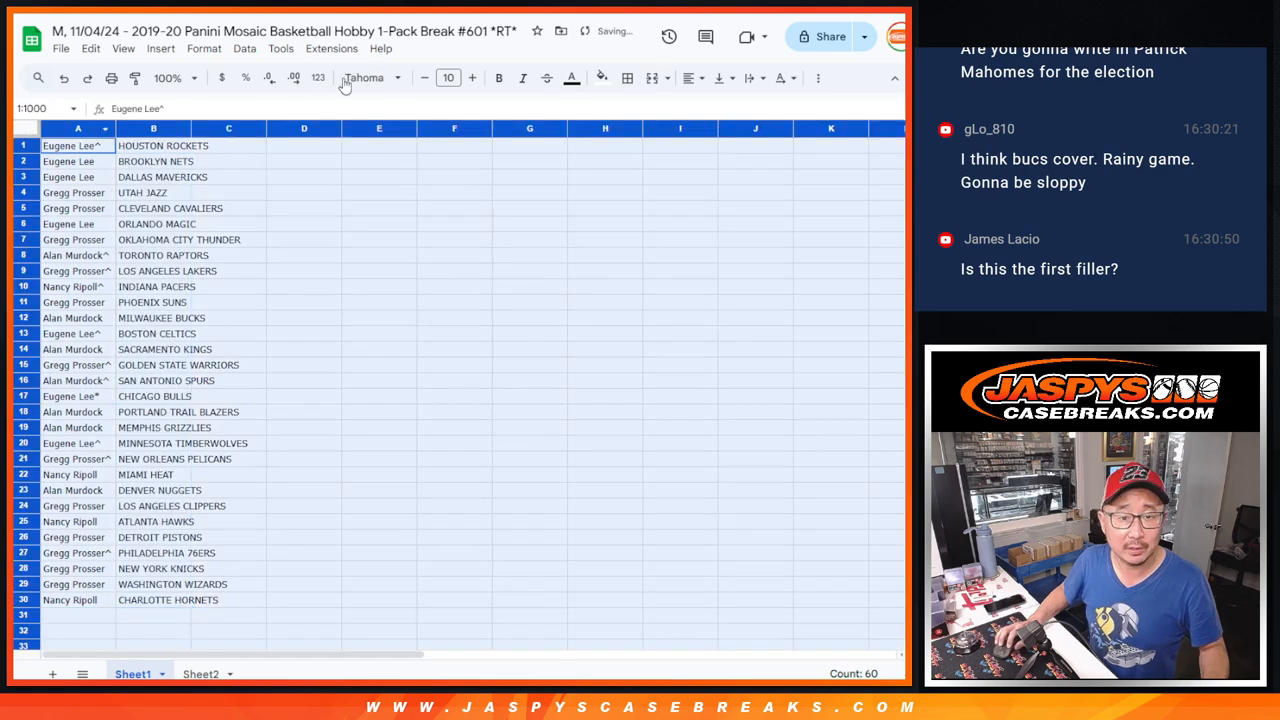
pyautogui.click(398, 77)
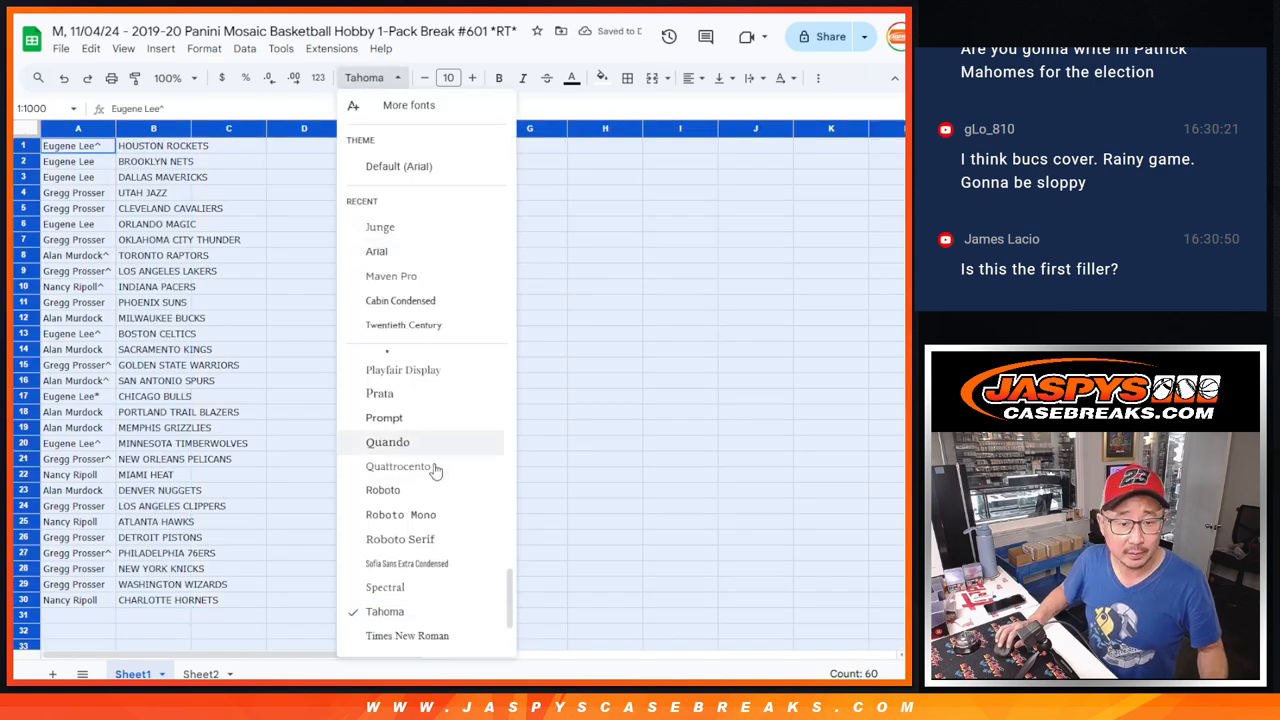
pyautogui.scroll(-3)
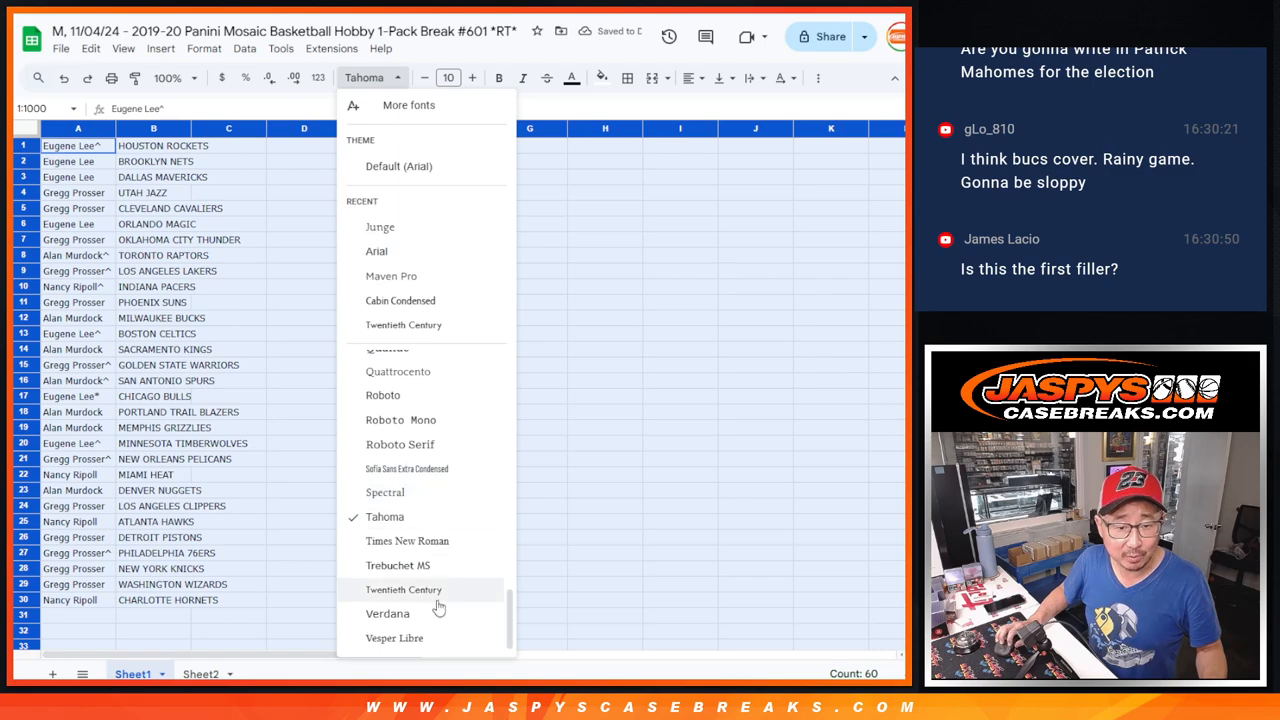
pyautogui.click(398, 371)
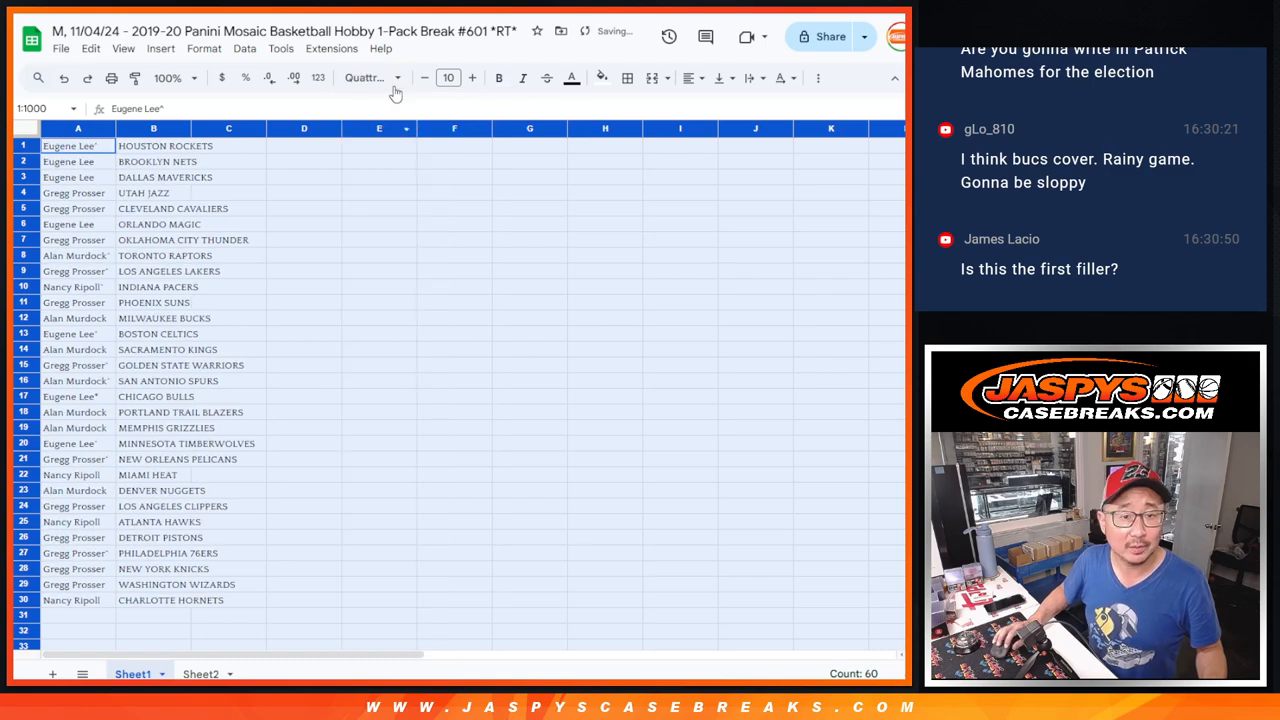
pyautogui.click(197, 78)
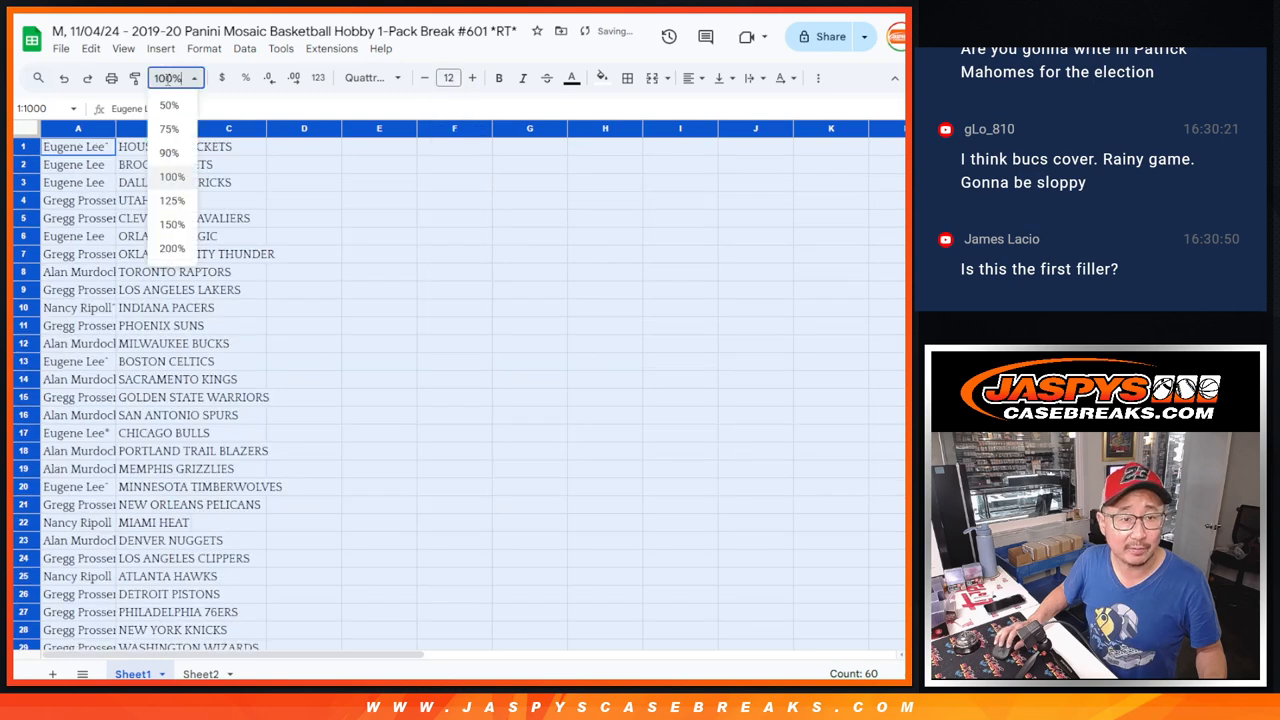
pyautogui.click(172, 224)
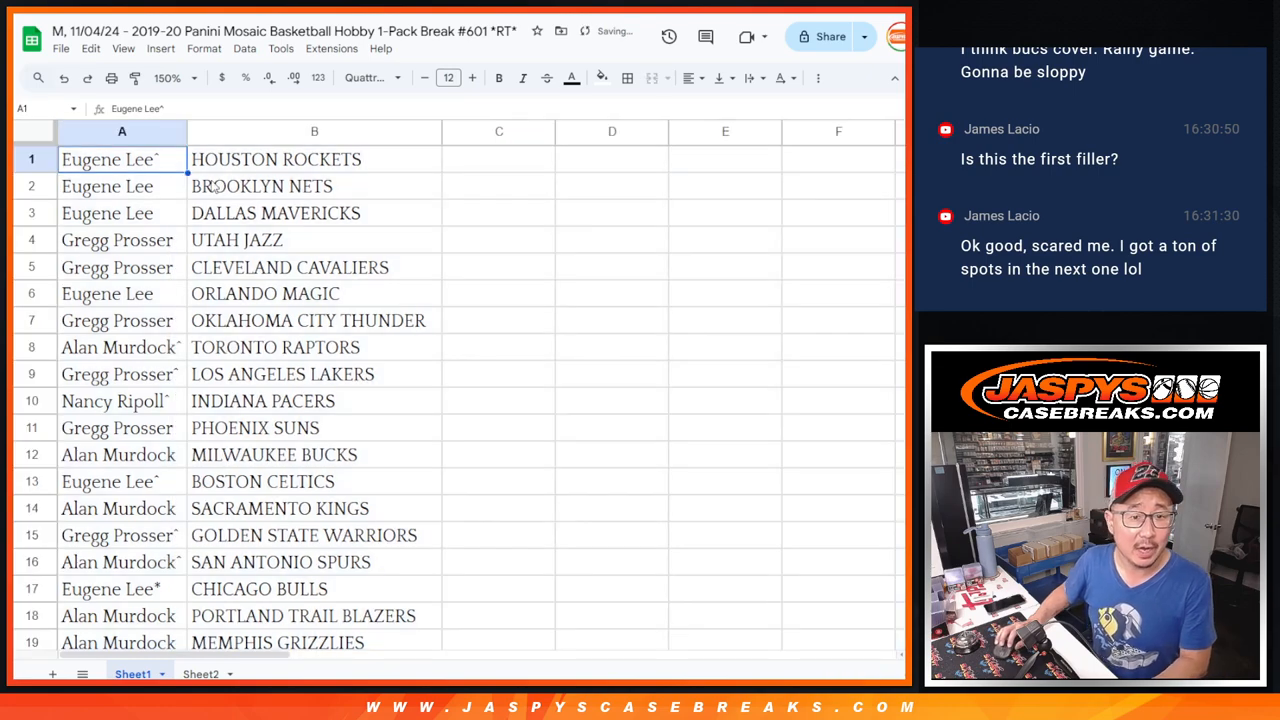
# Select all 30 name-team pairs, sort them by team A→Z, and print
pyautogui.moveTo(122, 159); pyautogui.dragTo(314, 535)
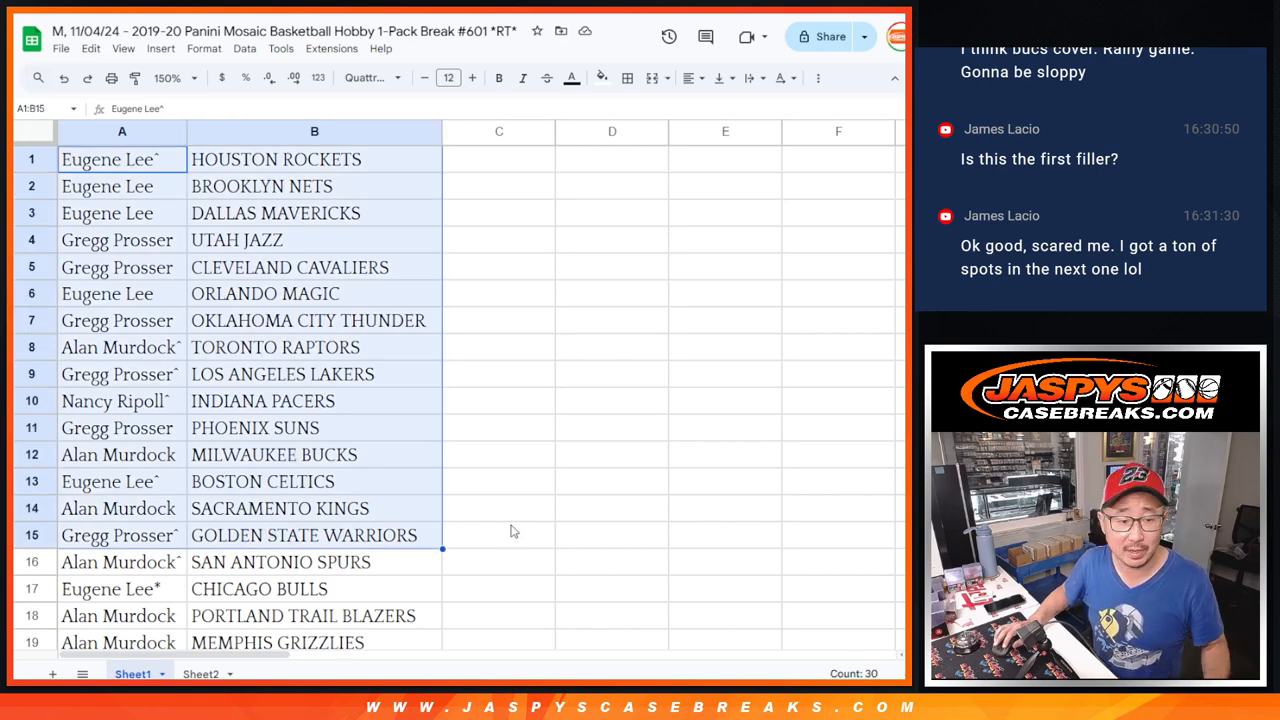
pyautogui.scroll(-3)
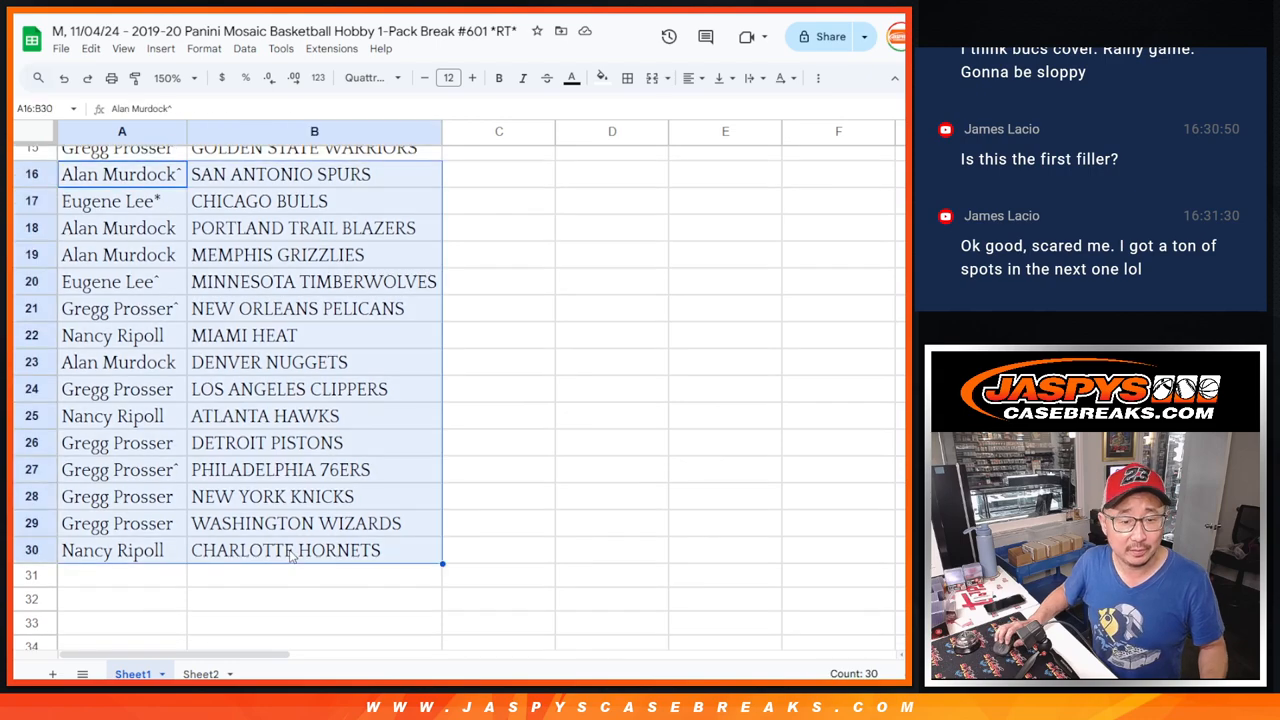
pyautogui.click(172, 78)
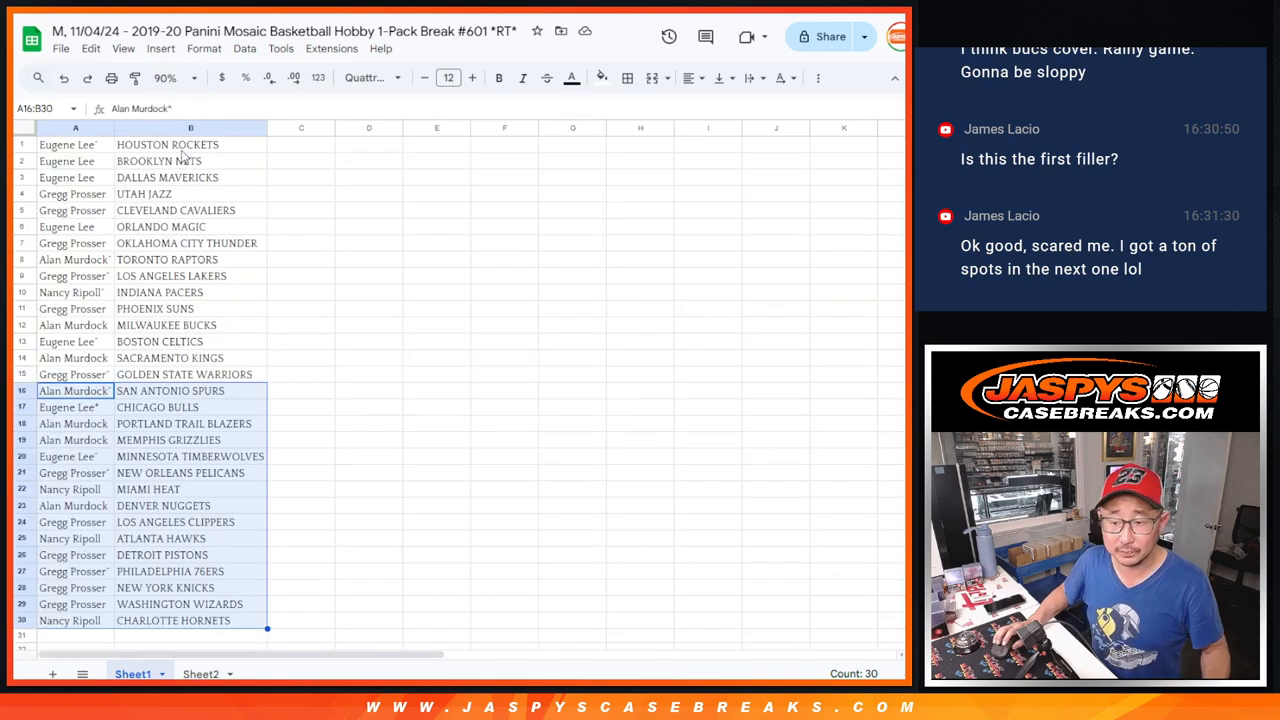
pyautogui.rightClick(190, 144)
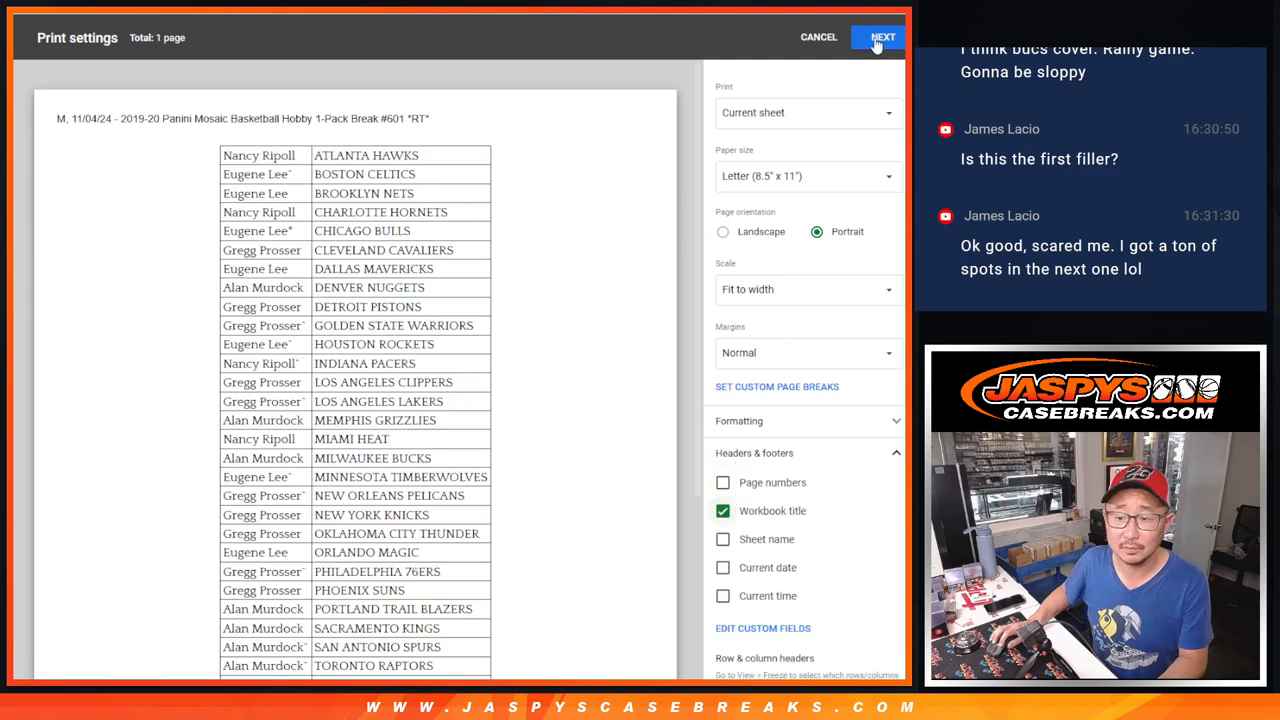
pyautogui.click(880, 37)
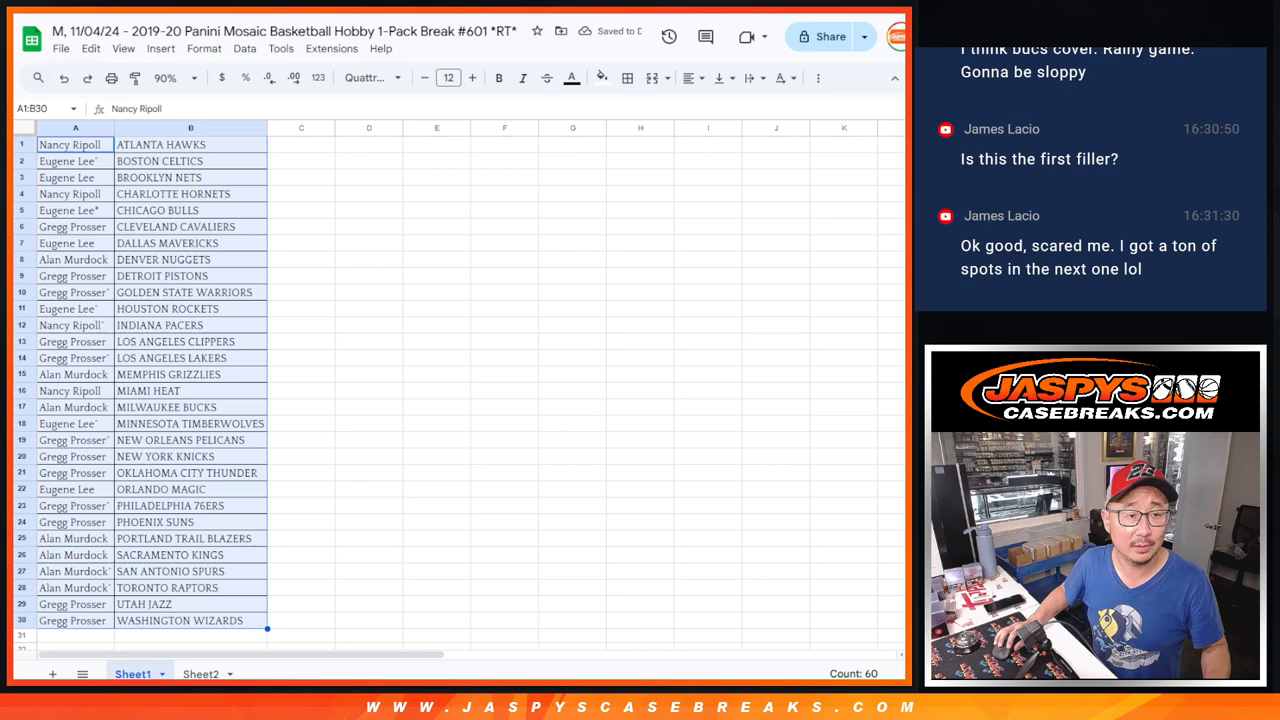
pyautogui.moveTo(652, 278)
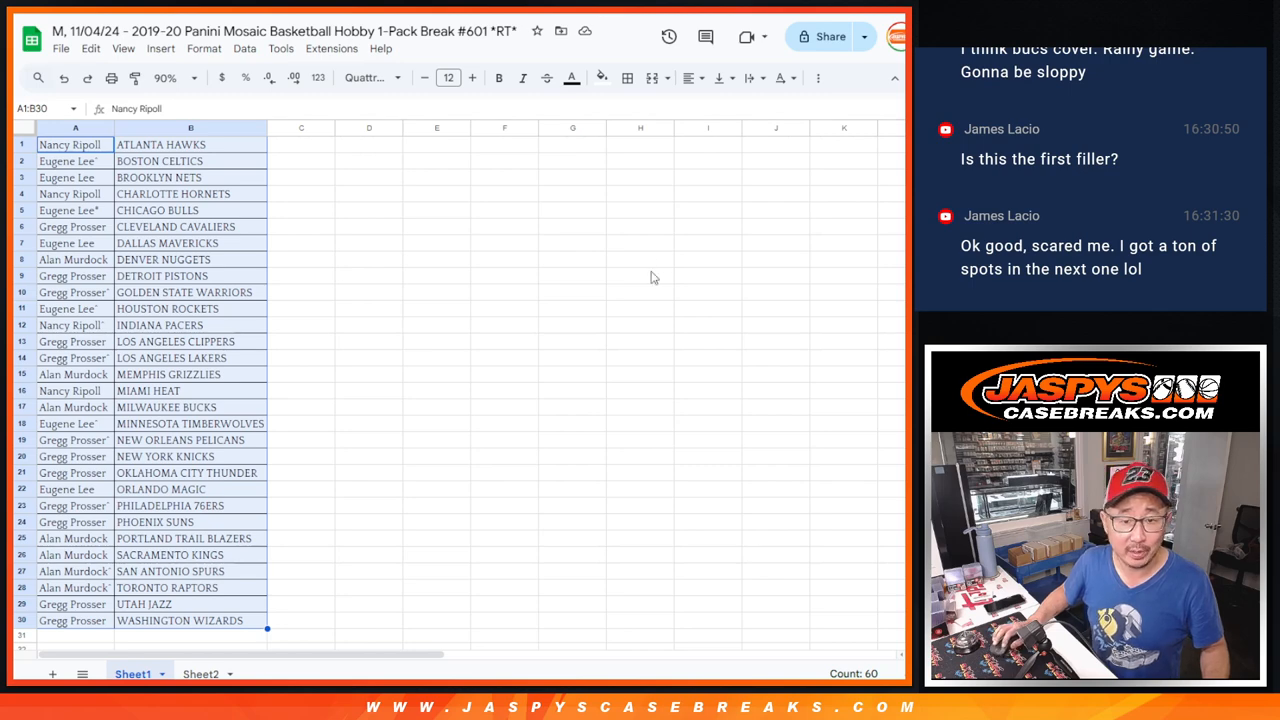
pyautogui.moveTo(533, 271)
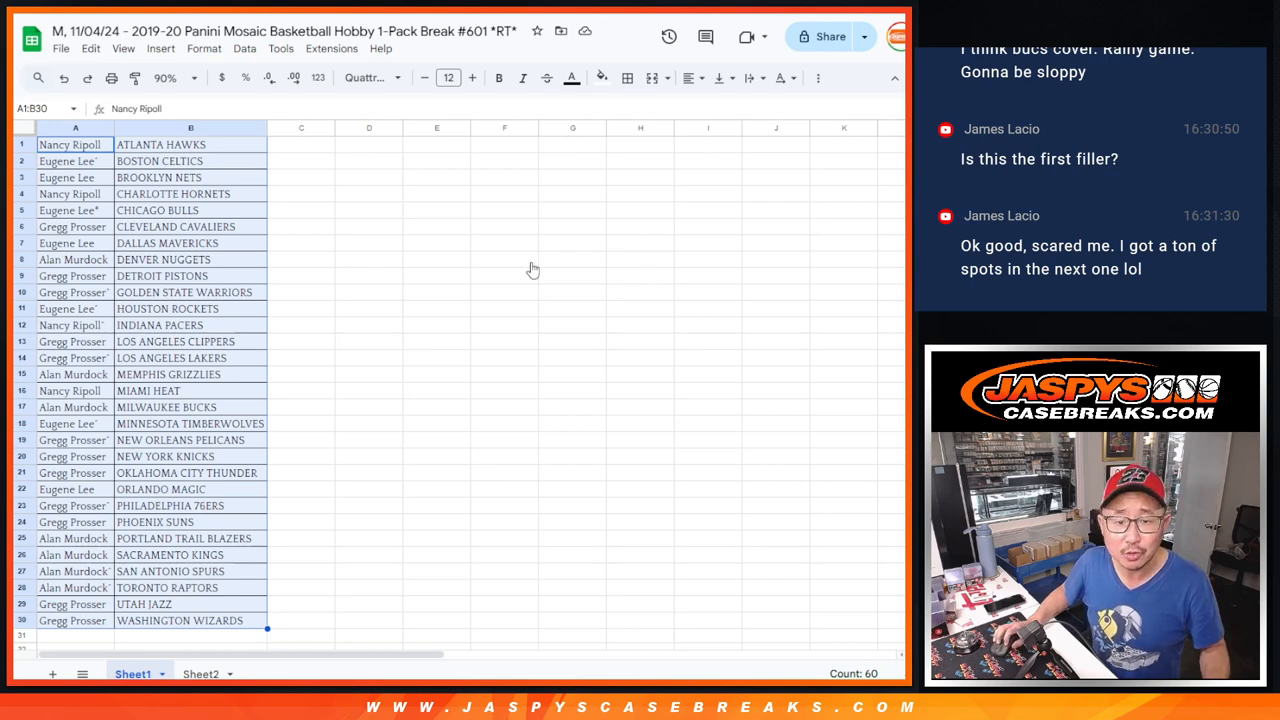
pyautogui.moveTo(491, 200)
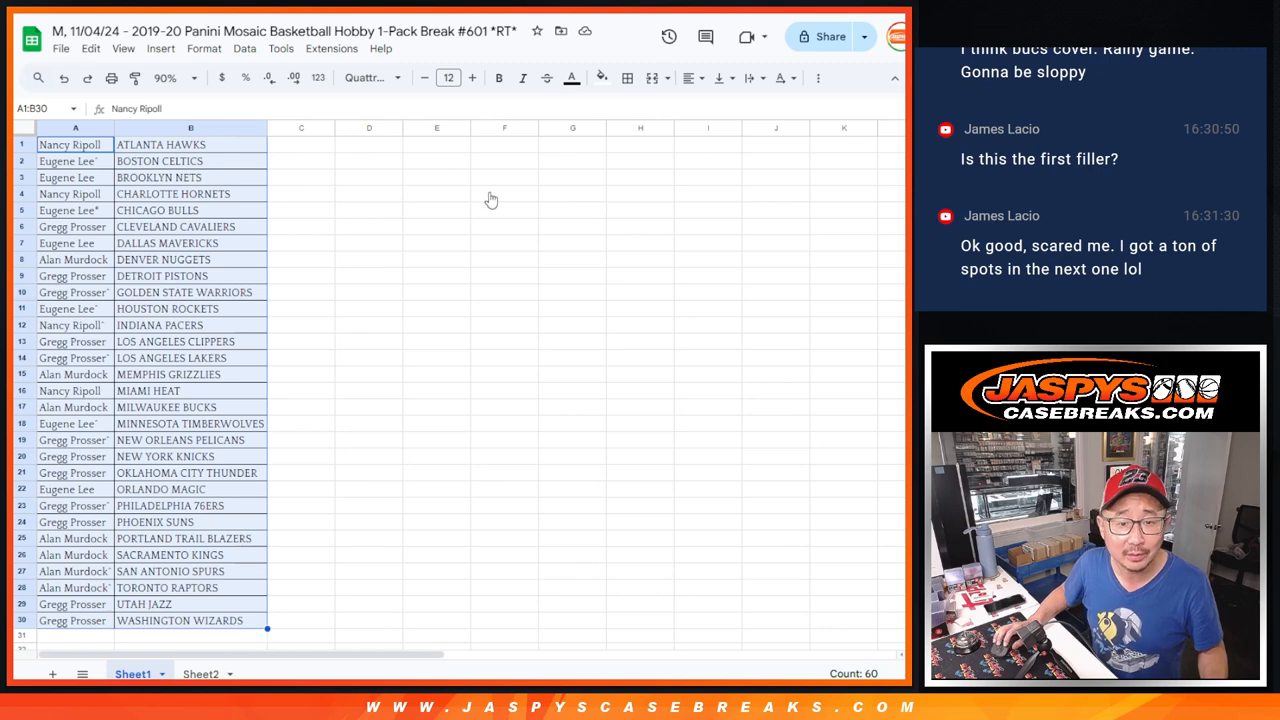
pyautogui.moveTo(664, 345)
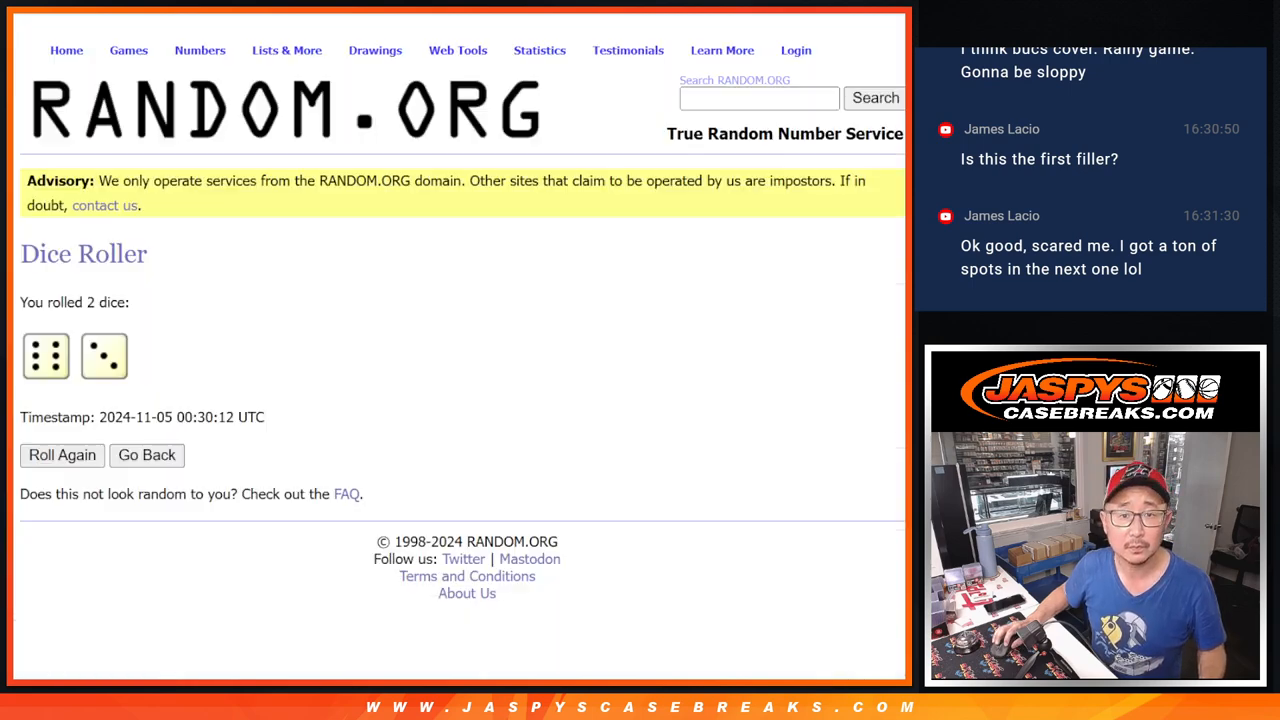
pyautogui.click(146, 455)
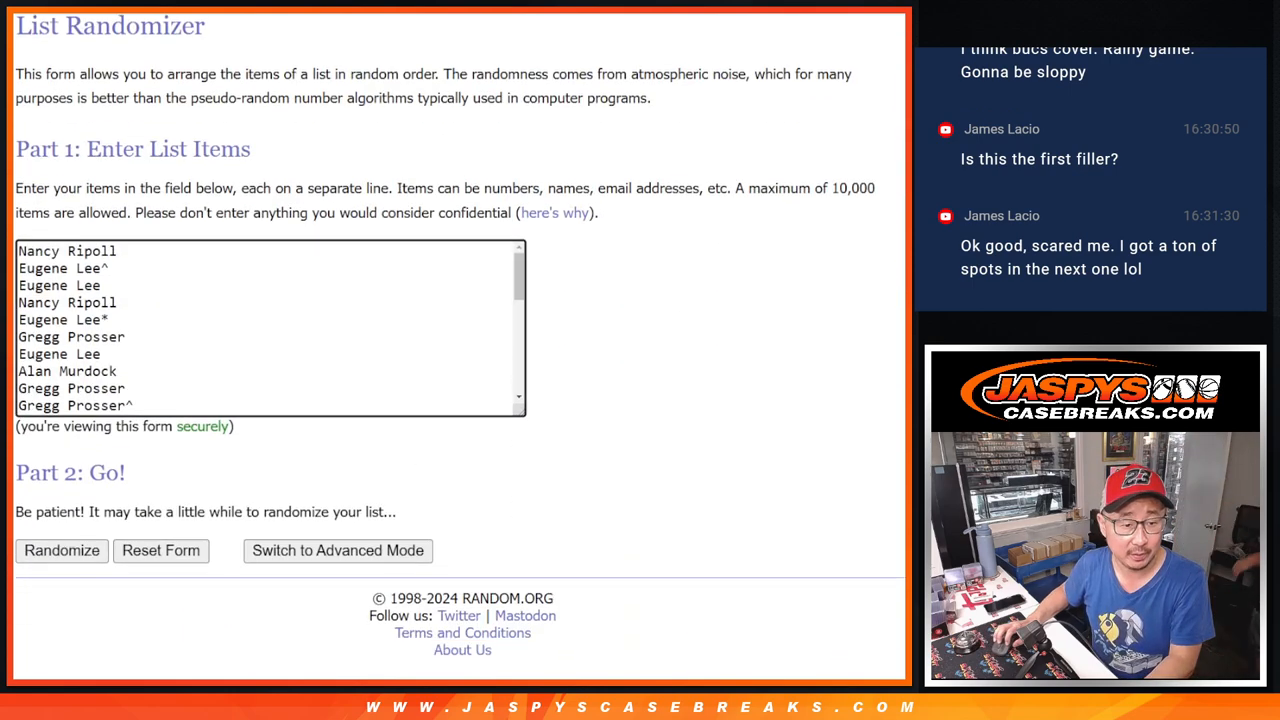
pyautogui.click(60, 551)
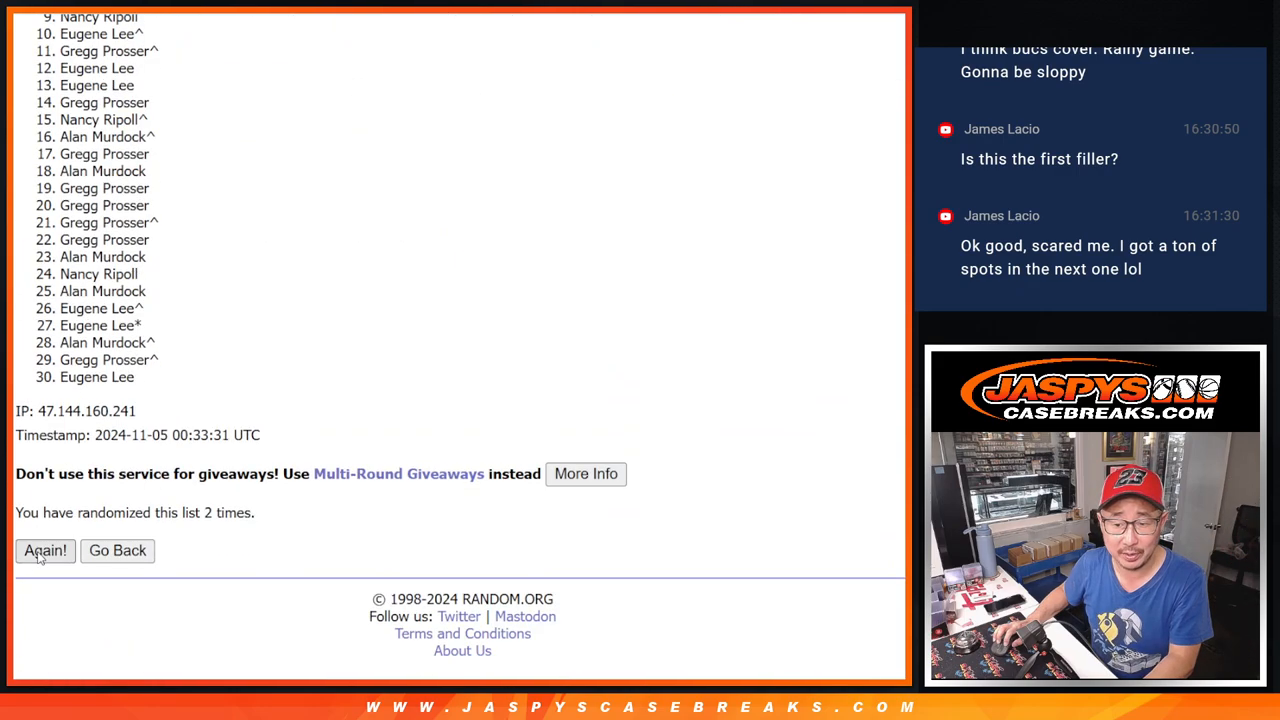
pyautogui.click(44, 550)
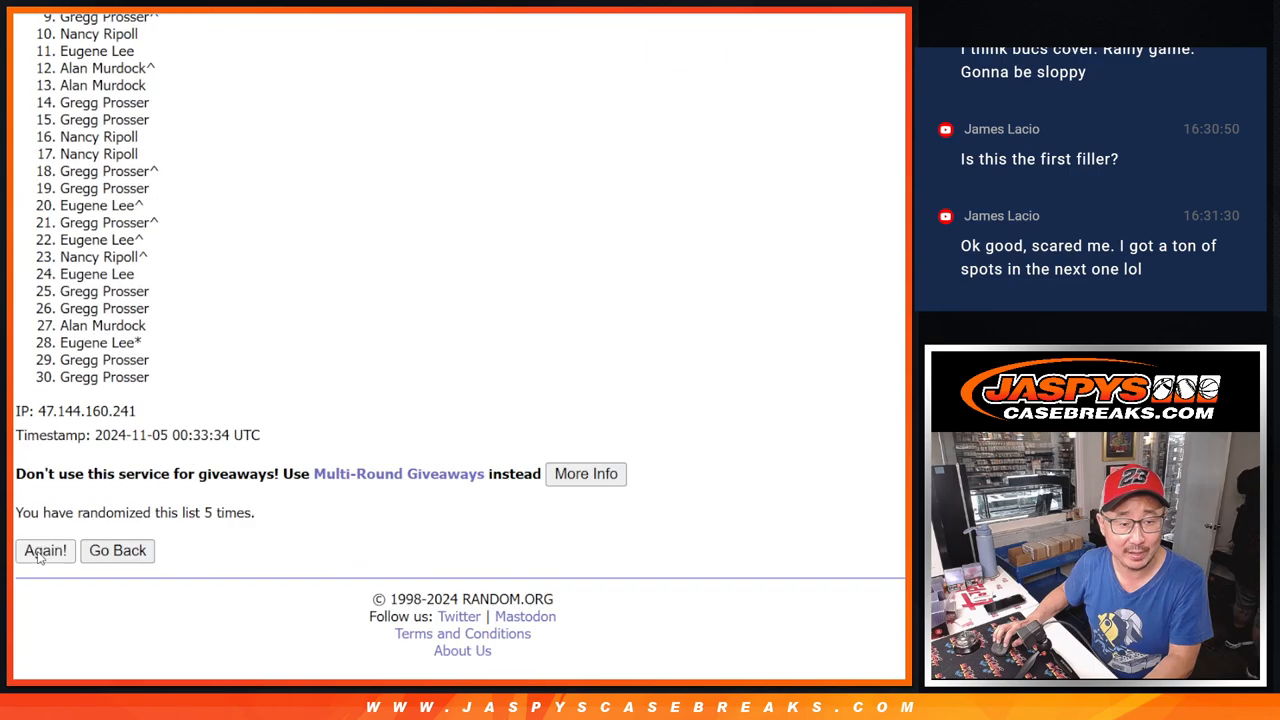
pyautogui.click(44, 551)
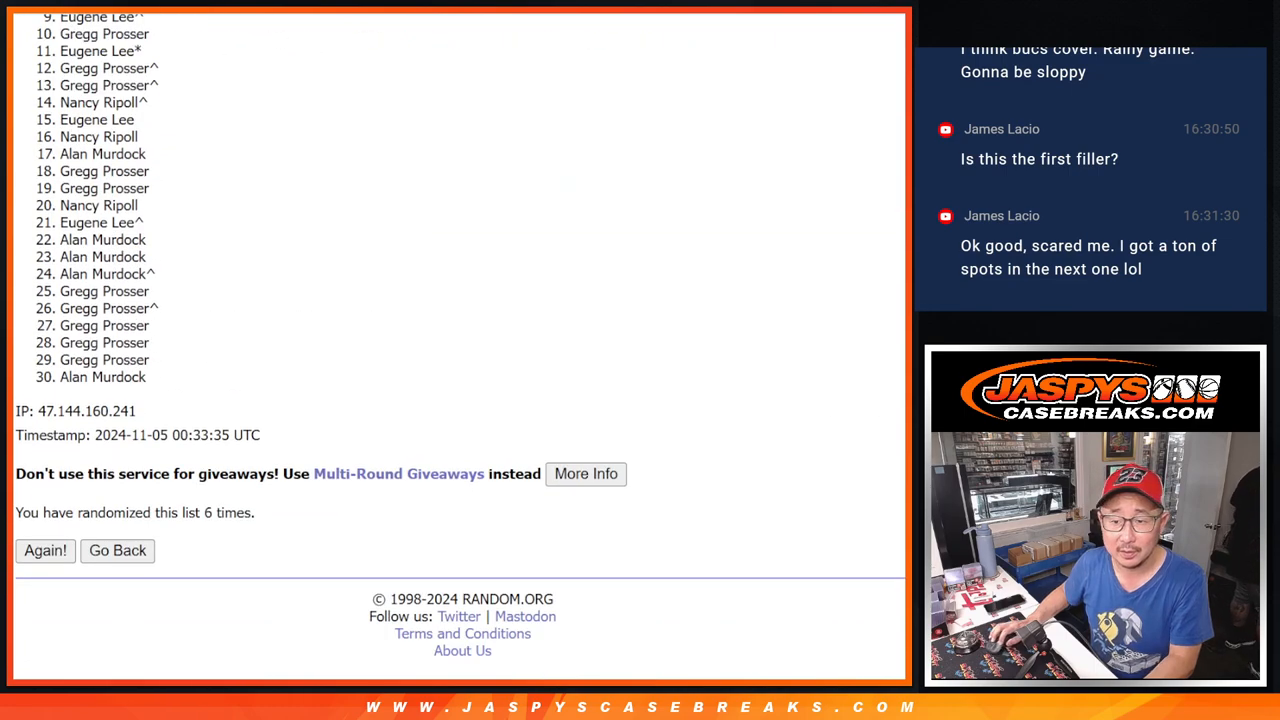